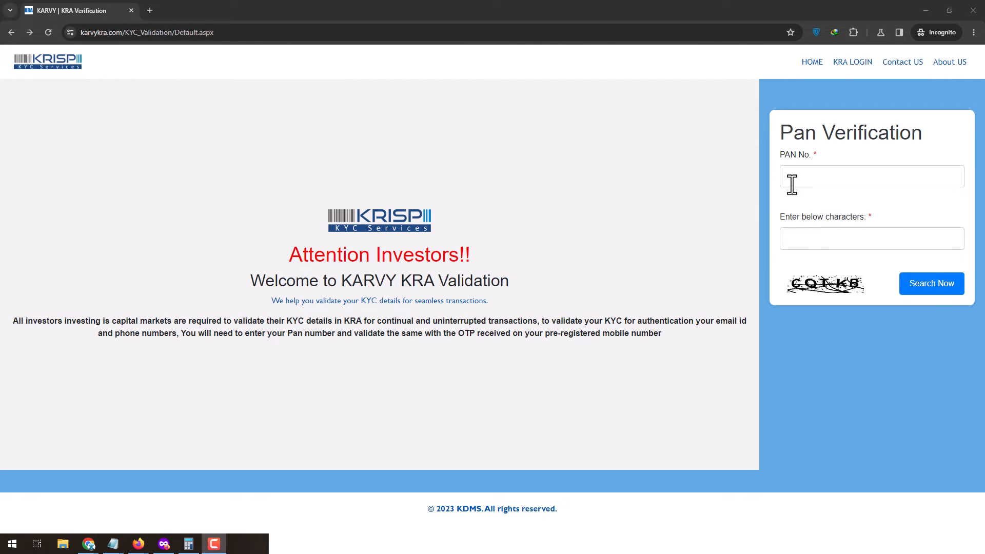
Enter captcha CQTKB for the PAN search and submit it via Search Now.
left_click(872, 176)
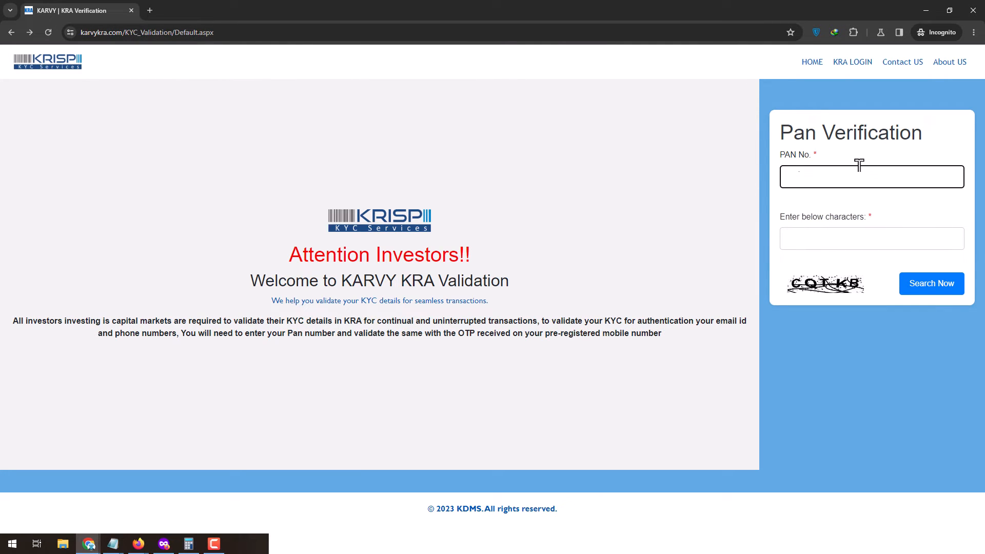
type("c")
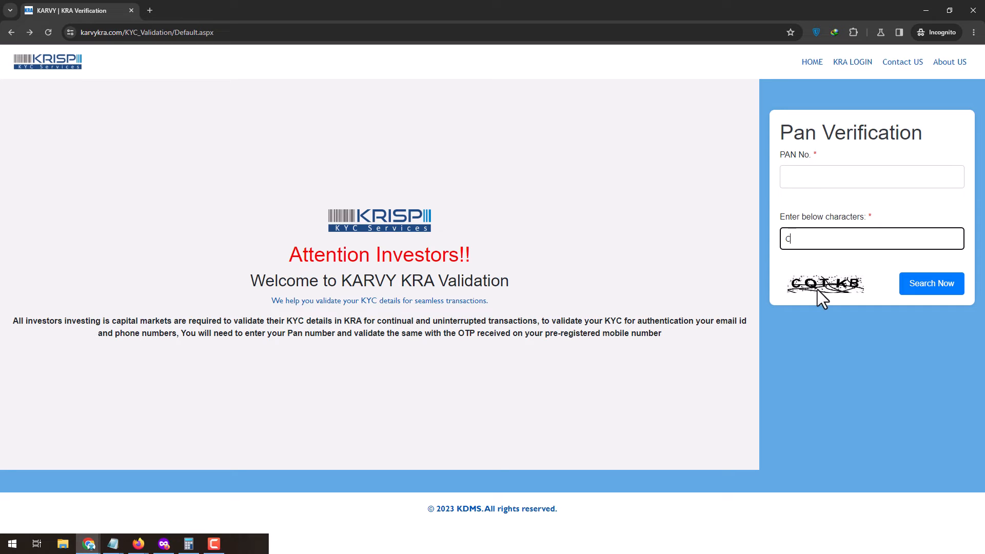
type("QTKB")
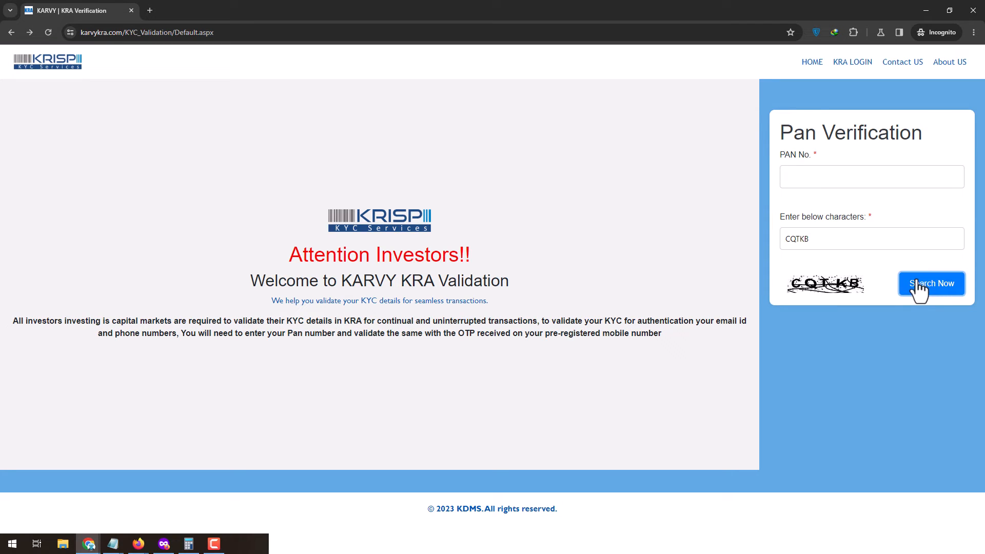
left_click(932, 283)
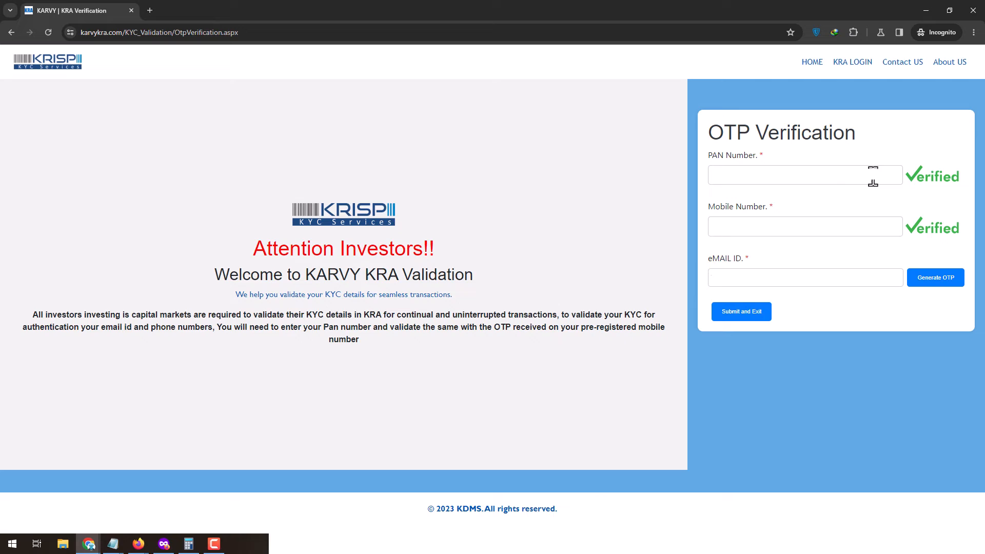
mouse_move(710, 287)
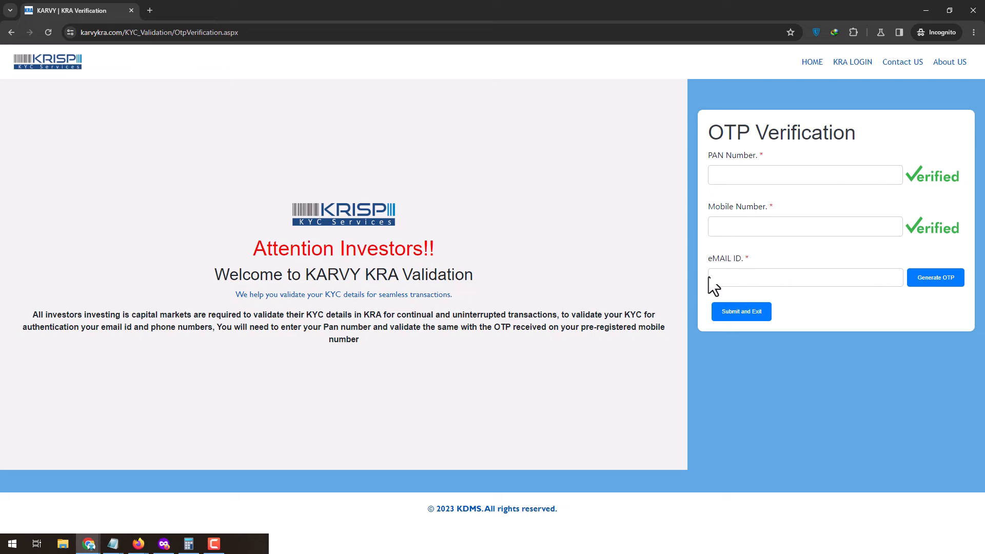
mouse_move(935, 277)
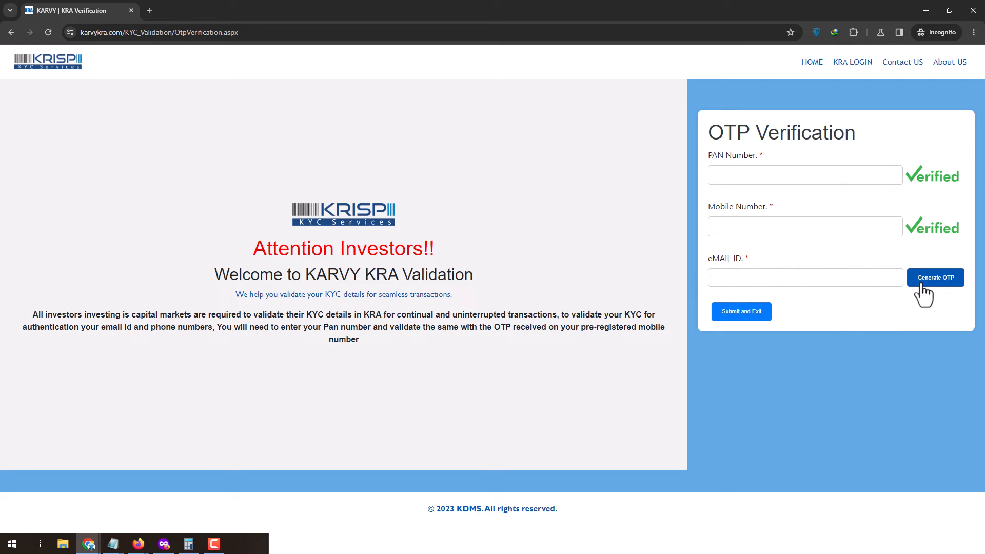
left_click(933, 277)
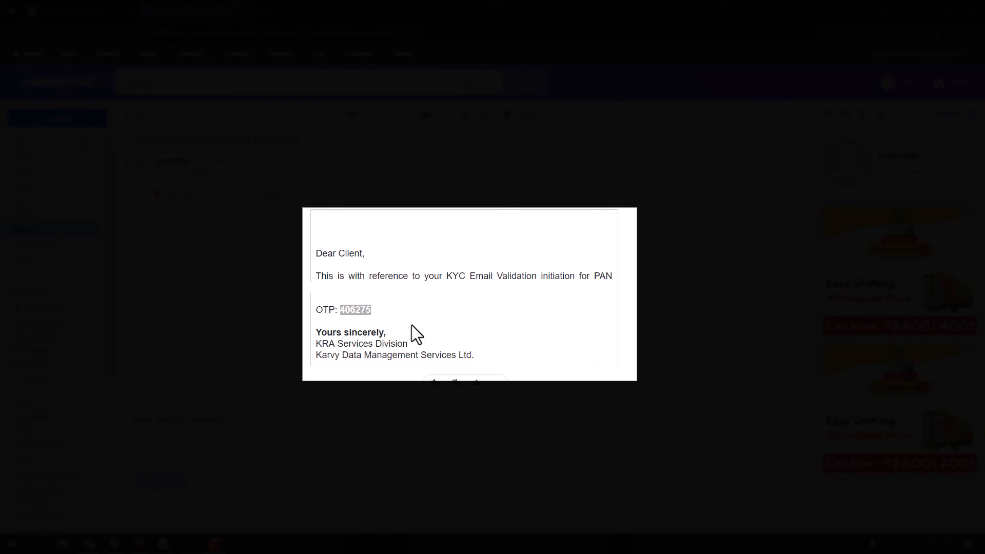
mouse_move(344, 246)
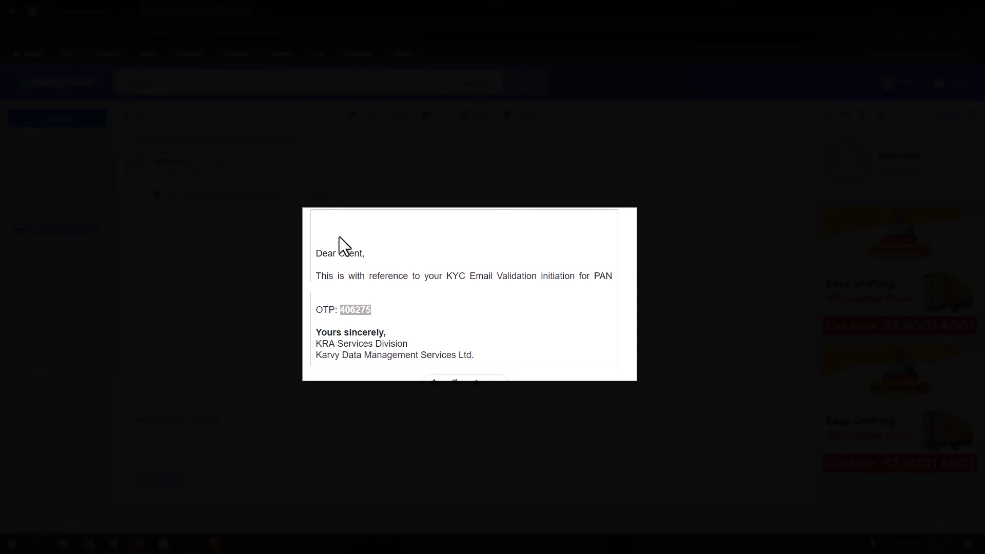
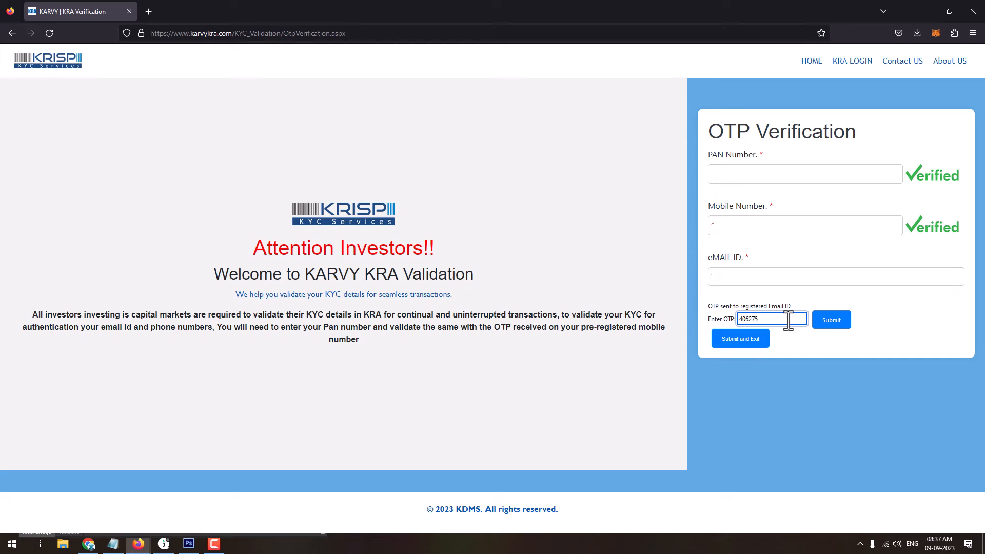
Submit the OTP so email shows Verified, exit, and open the Groww app unblocked.
left_click(830, 320)
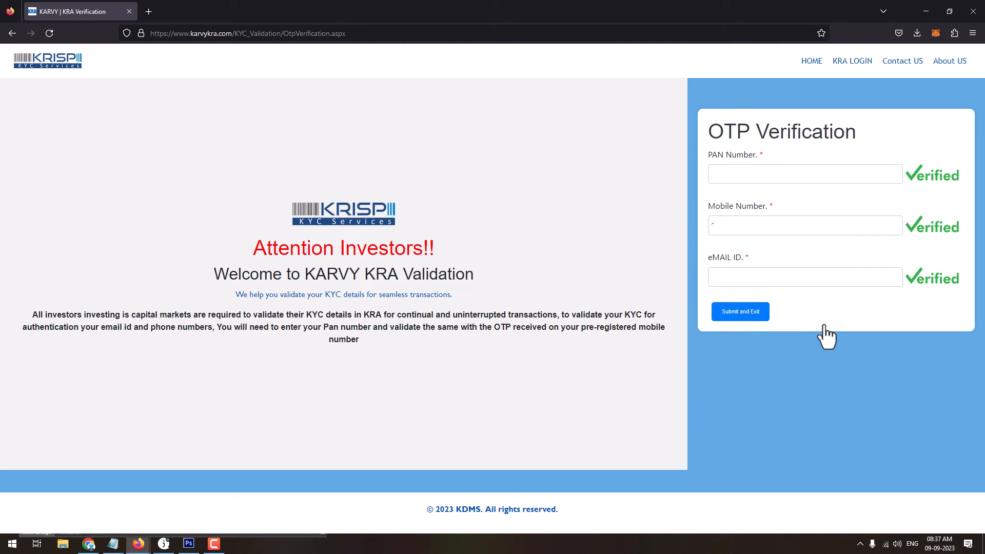
mouse_move(921, 307)
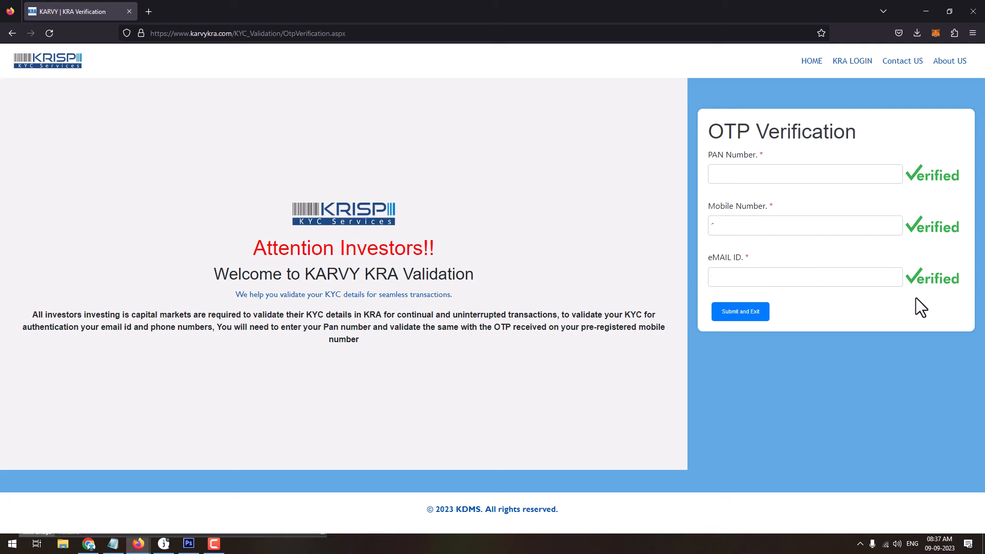
mouse_move(869, 307)
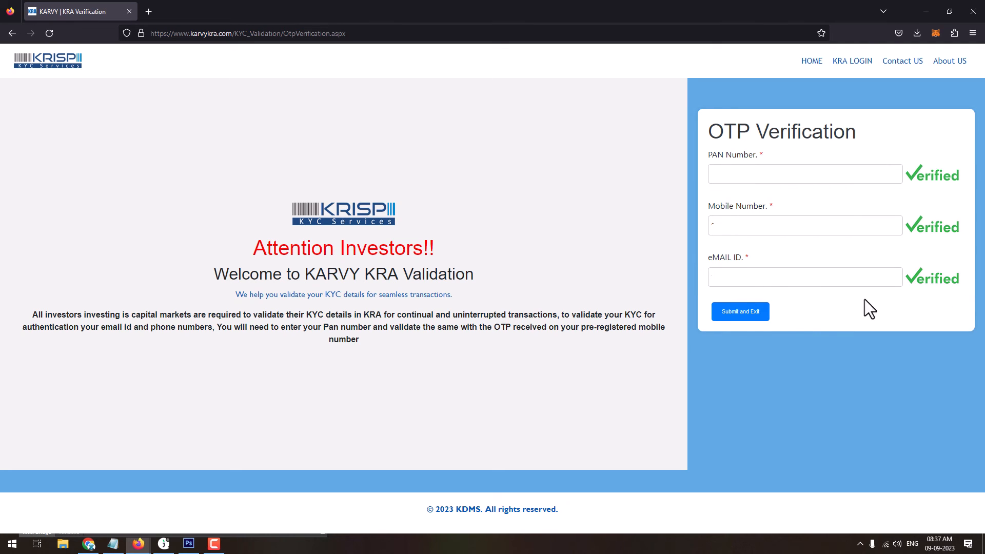
left_click(740, 312)
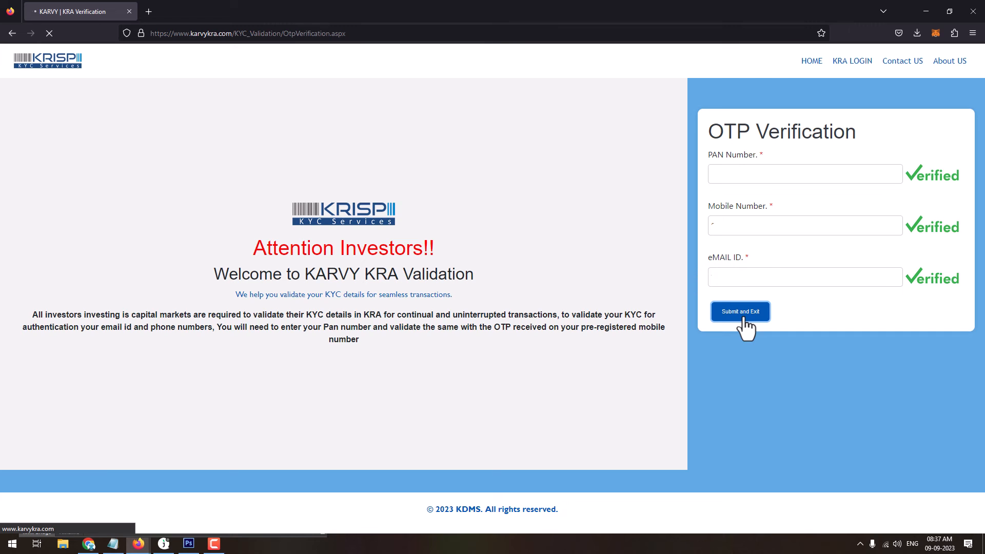
left_click(740, 312)
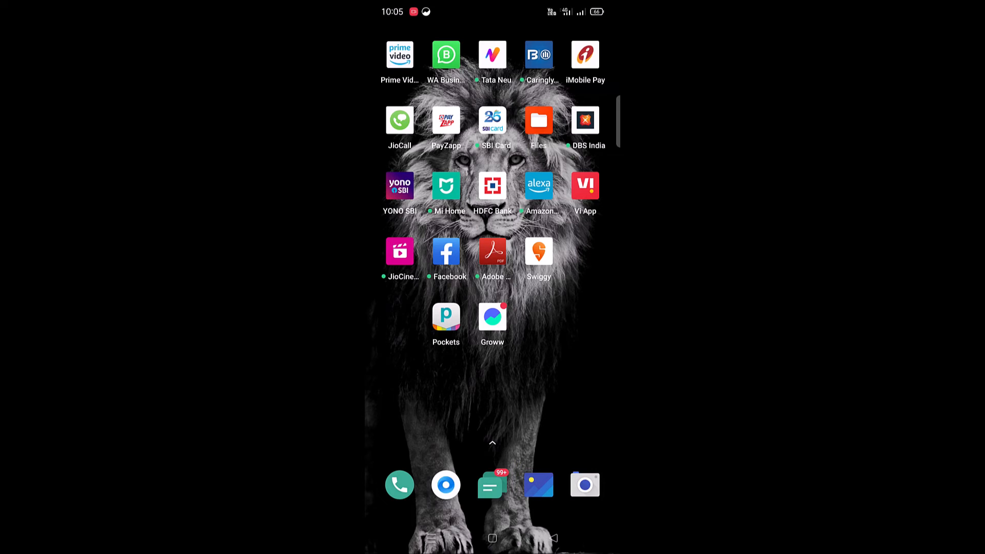
left_click(493, 316)
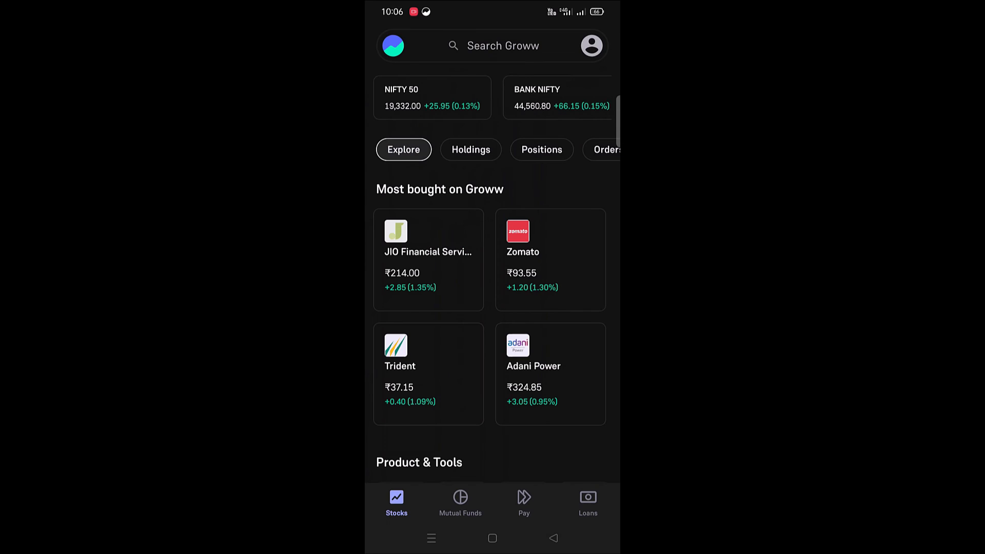